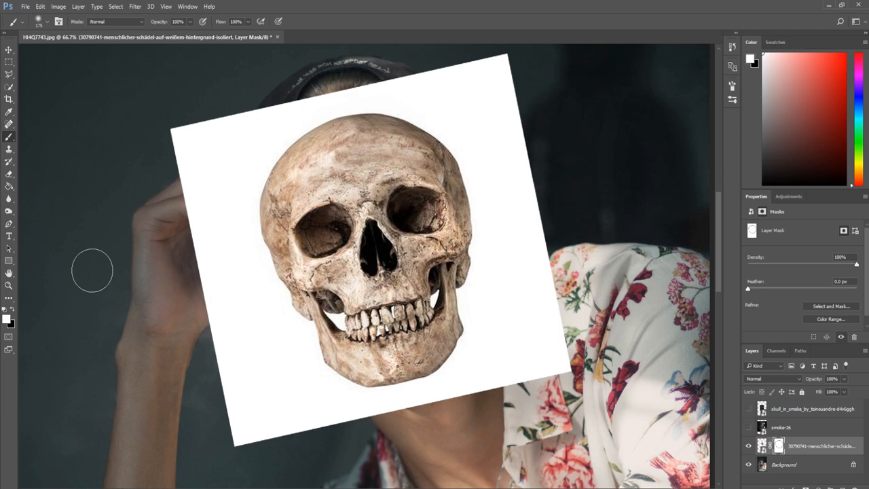
Step: Mask out the white background around the skull so it covers only half the face
{"action": "left_click_drag", "start_coordinate": [92, 271], "coordinate": [180, 310]}
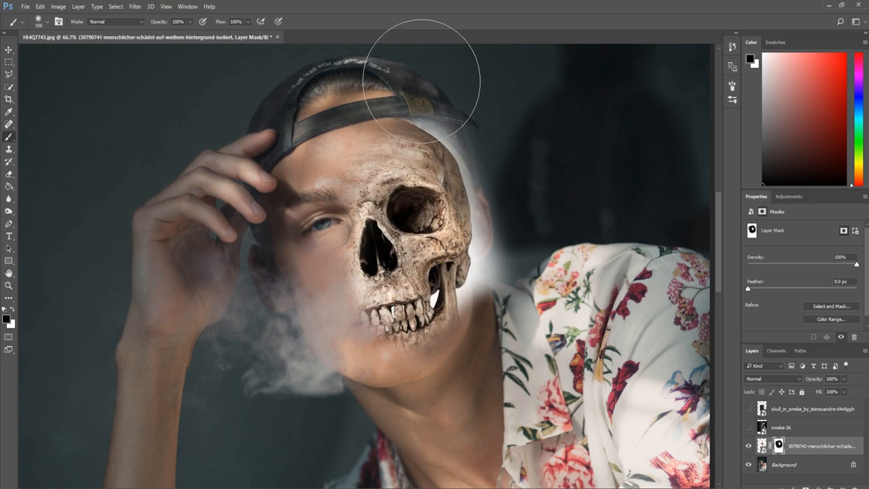
Step: Erase the leftover white halo along the skull's edges on the layer mask
{"action": "left_click_drag", "start_coordinate": [421, 81], "coordinate": [505, 191]}
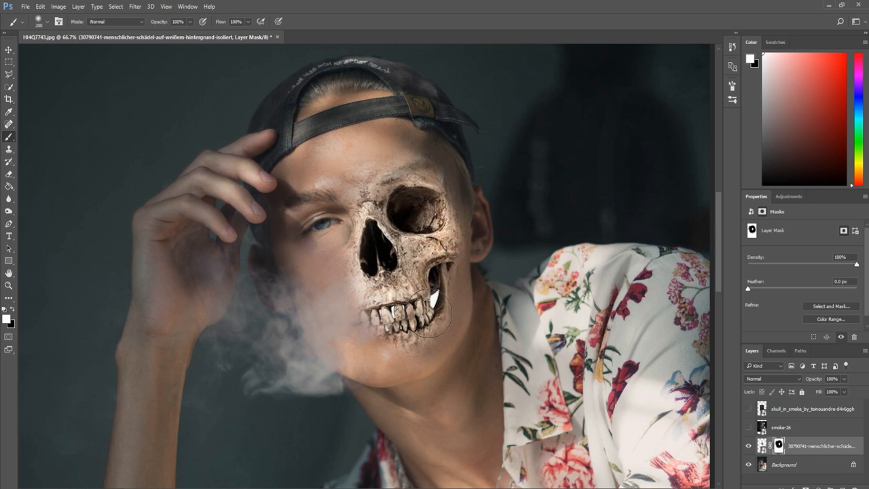
{"action": "mouse_move", "coordinate": [502, 323]}
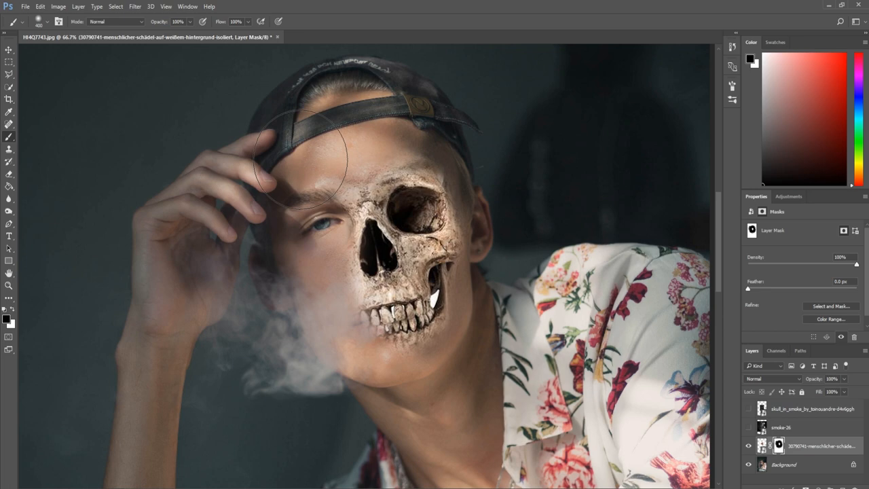
Step: Lower the brush opacity to fade the skull's edges softly into the forehead and cheek
{"action": "left_click", "coordinate": [47, 22]}
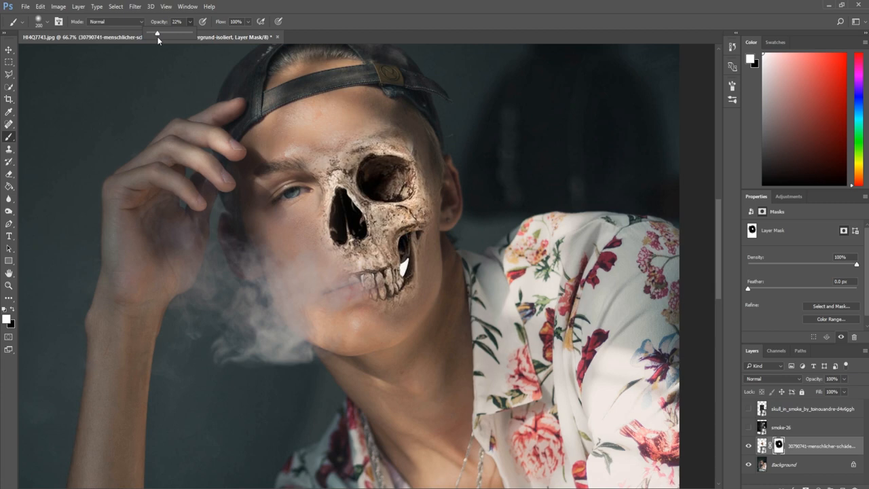
{"action": "left_click", "coordinate": [353, 237]}
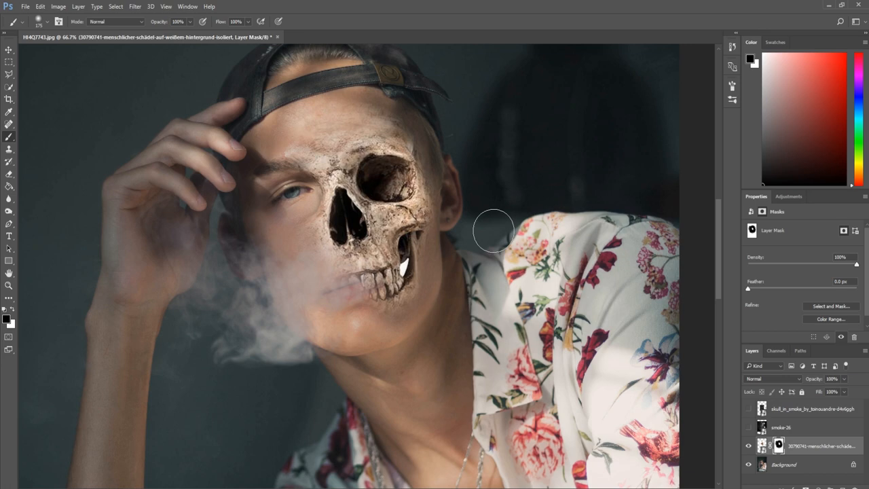
Step: Blend the skull's teeth and jaw softly into the lips and cheek with a 40% opacity brush
{"action": "left_click_drag", "start_coordinate": [494, 231], "coordinate": [401, 179]}
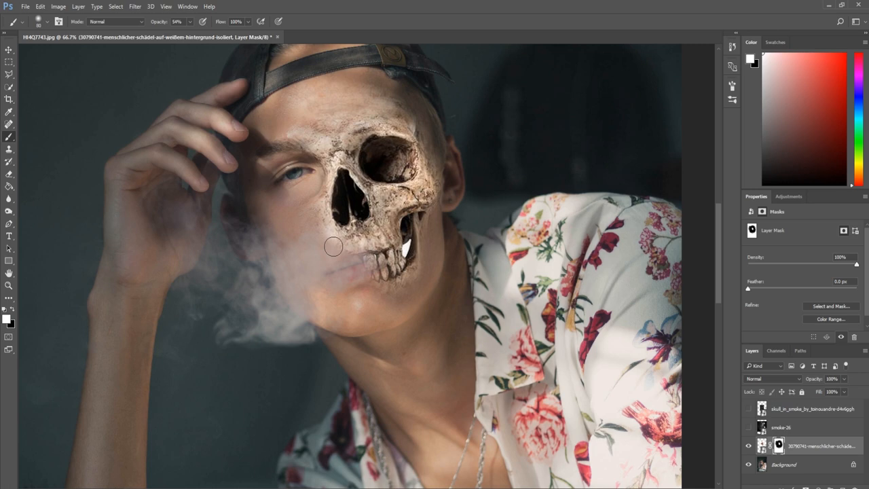
{"action": "mouse_move", "coordinate": [324, 237]}
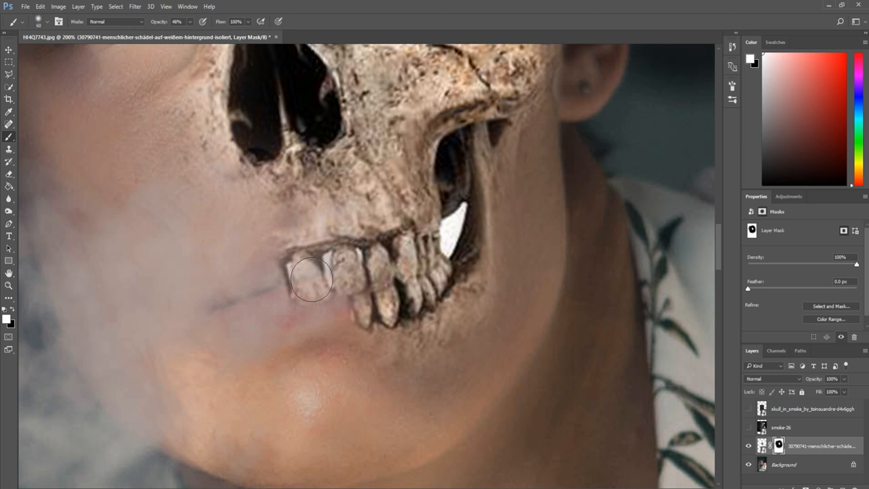
{"action": "left_click_drag", "start_coordinate": [312, 281], "coordinate": [329, 272]}
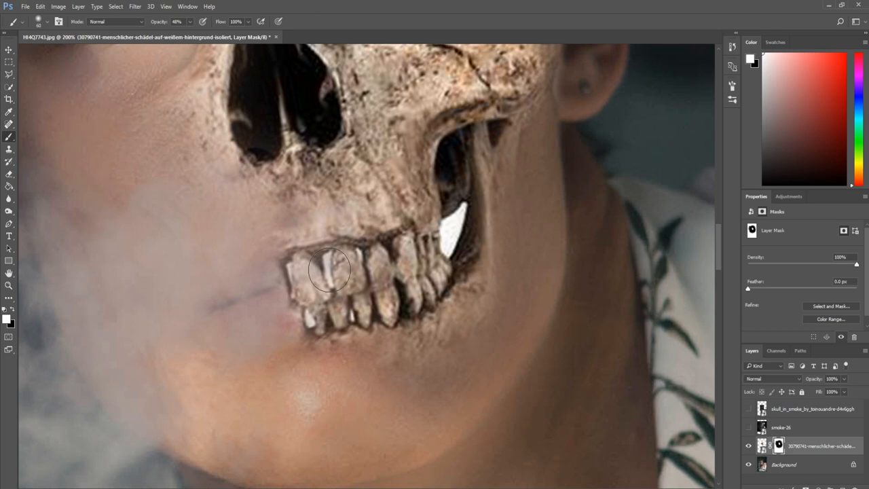
{"action": "left_click_drag", "start_coordinate": [329, 269], "coordinate": [285, 261]}
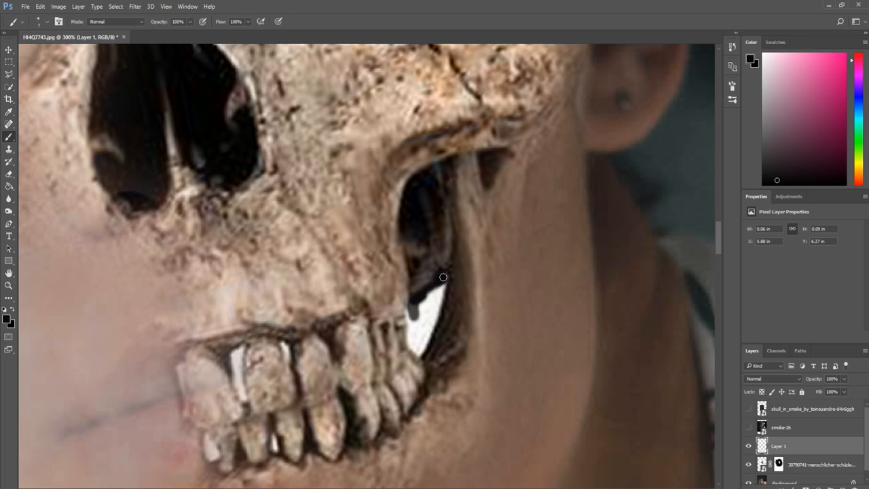
Step: Paint the white gap inside the skull's jaw dark on the new layer
{"action": "left_click_drag", "start_coordinate": [442, 277], "coordinate": [440, 305]}
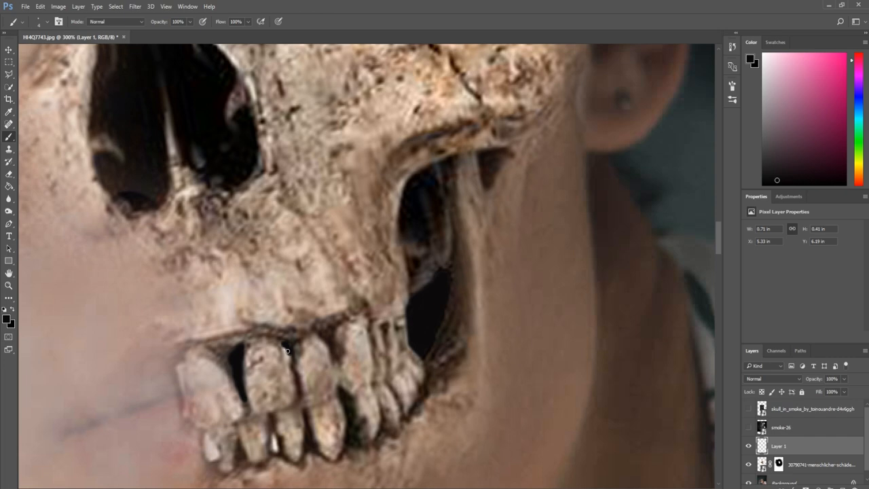
{"action": "mouse_move", "coordinate": [291, 361]}
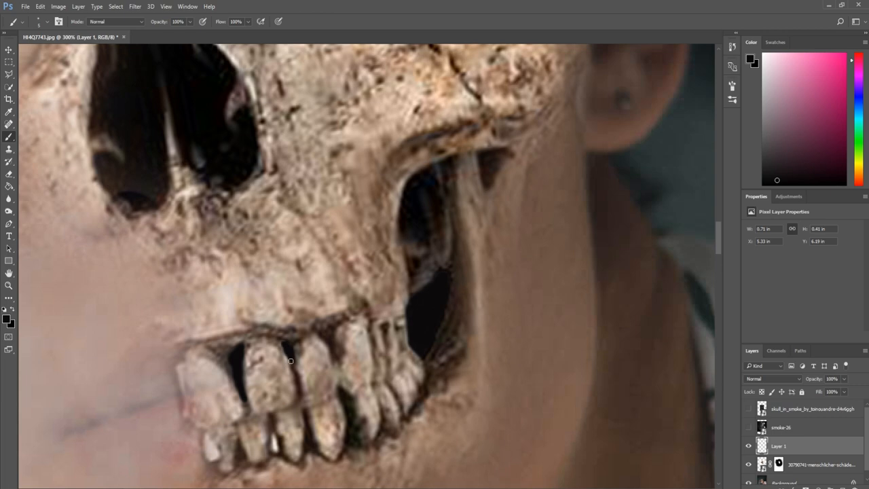
{"action": "mouse_move", "coordinate": [273, 441]}
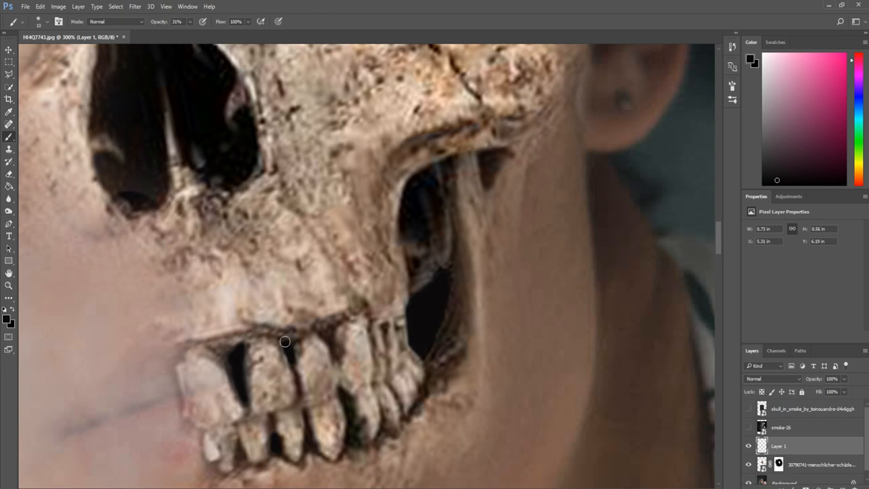
Step: Darken the gaps between the lower teeth with about 33% opacity strokes
{"action": "left_click_drag", "start_coordinate": [285, 342], "coordinate": [280, 426]}
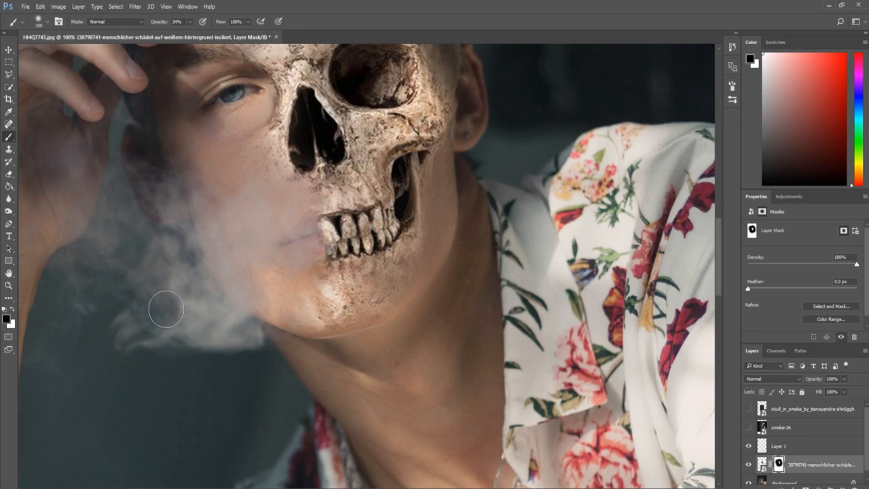
{"action": "mouse_move", "coordinate": [287, 339]}
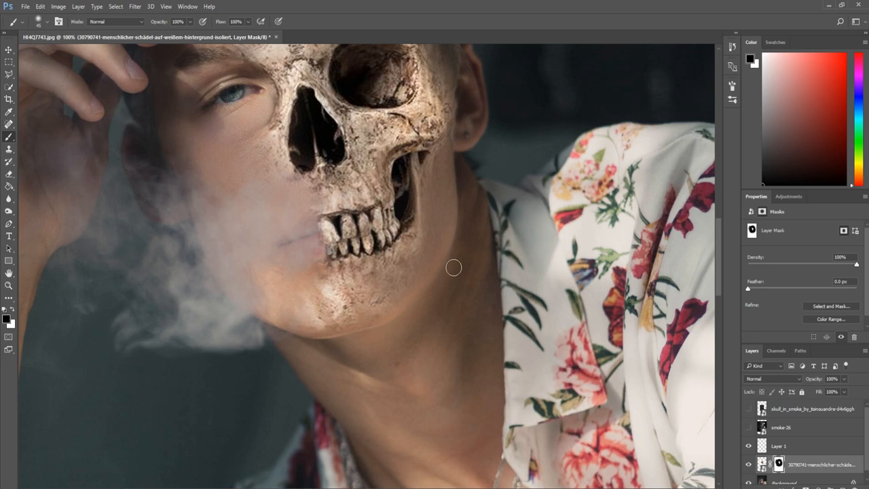
{"action": "mouse_move", "coordinate": [356, 359]}
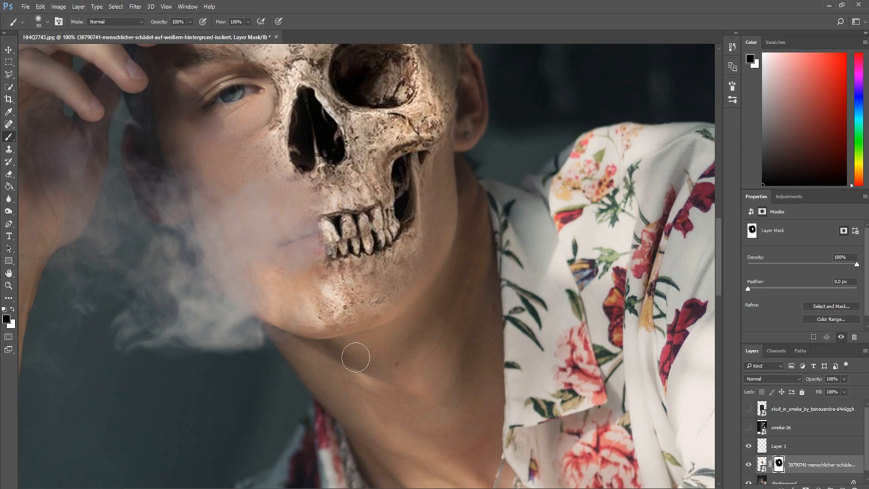
{"action": "mouse_move", "coordinate": [400, 337]}
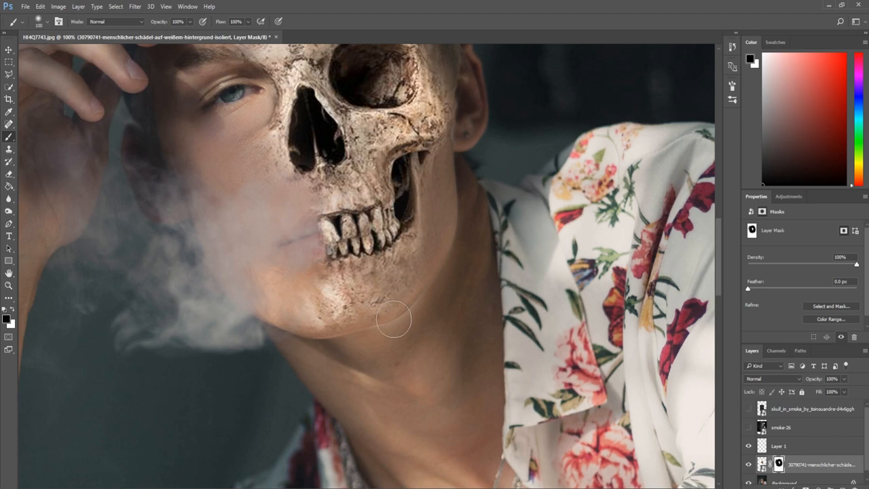
{"action": "mouse_move", "coordinate": [405, 324]}
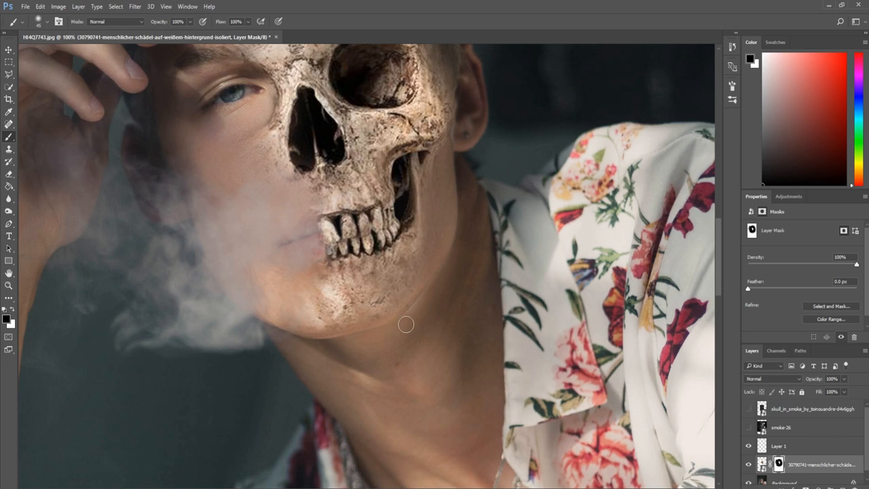
{"action": "mouse_move", "coordinate": [231, 364]}
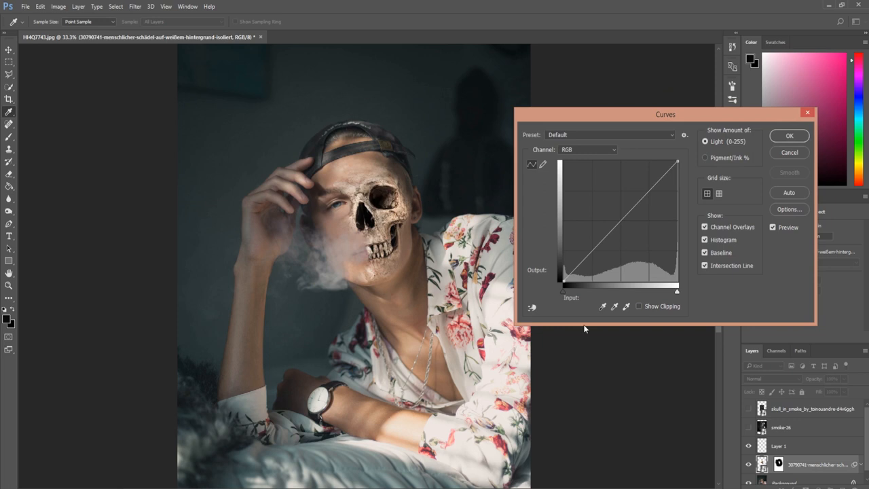
Step: Lift the RGB curve's black point and pull its highlights down to dim the skull
{"action": "left_click_drag", "start_coordinate": [559, 284], "coordinate": [559, 271]}
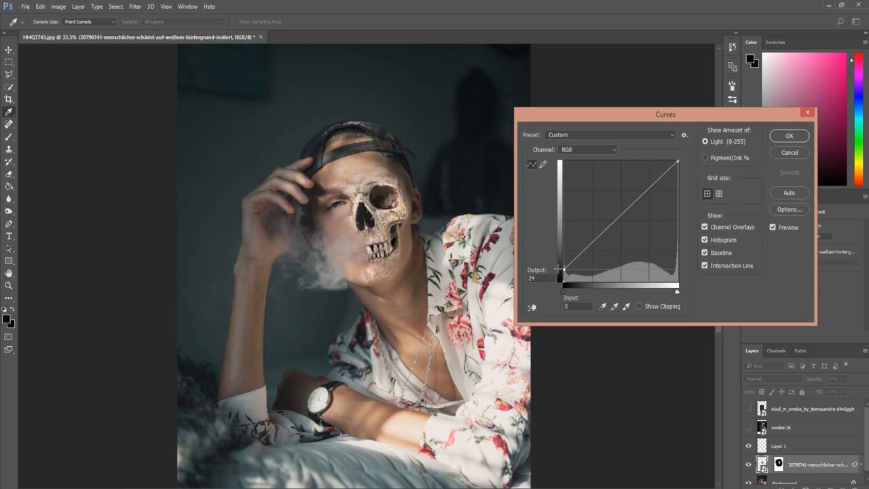
{"action": "left_click_drag", "start_coordinate": [677, 161], "coordinate": [677, 173]}
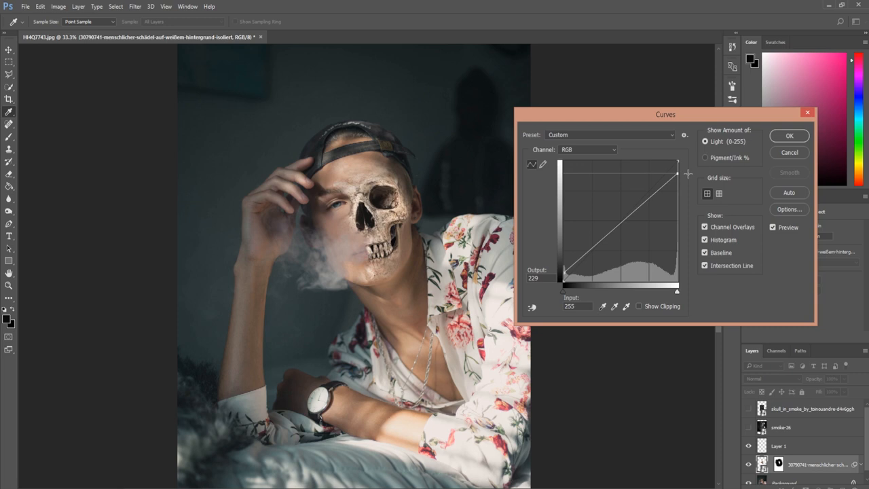
{"action": "left_click_drag", "start_coordinate": [676, 174], "coordinate": [677, 182]}
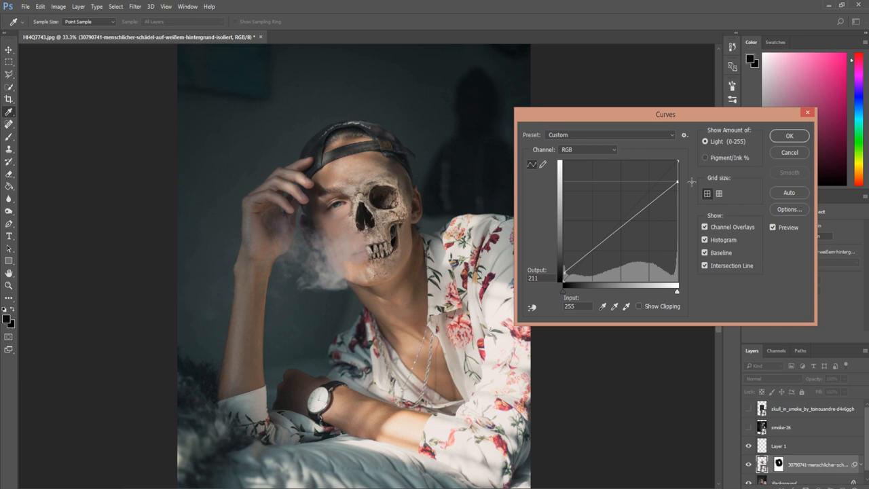
{"action": "left_click_drag", "start_coordinate": [678, 181], "coordinate": [677, 193]}
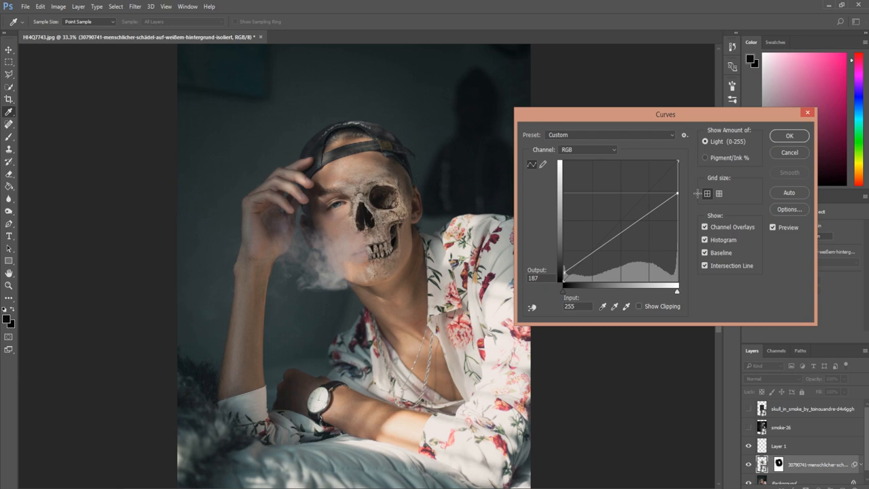
{"action": "left_click_drag", "start_coordinate": [676, 195], "coordinate": [676, 193]}
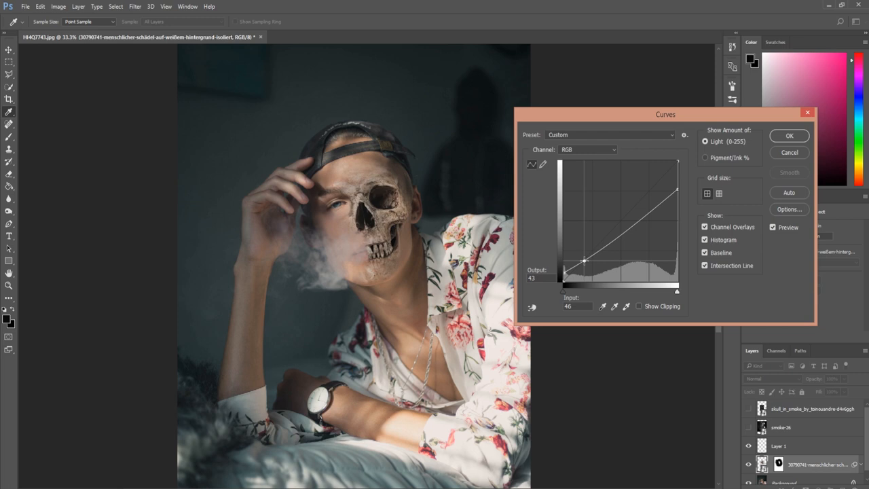
Step: Fine-tune the shadow point of the RGB curve to a faded black
{"action": "left_click_drag", "start_coordinate": [584, 261], "coordinate": [590, 264]}
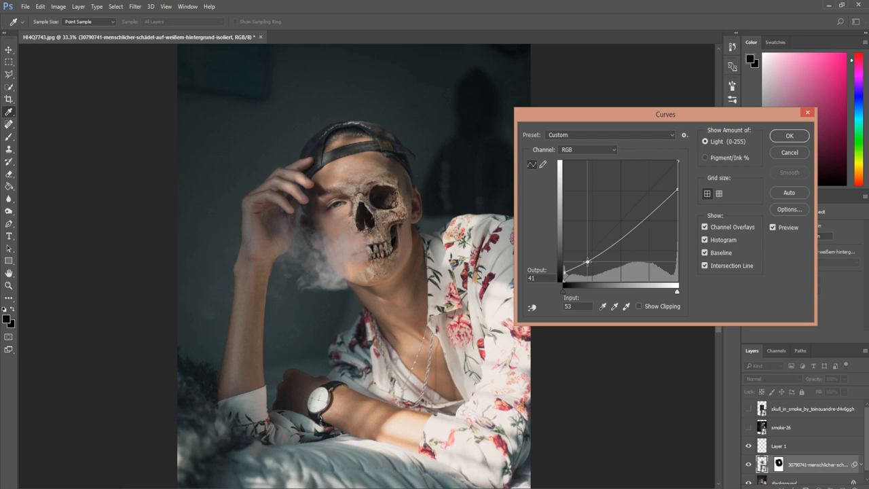
{"action": "left_click_drag", "start_coordinate": [588, 264], "coordinate": [584, 263]}
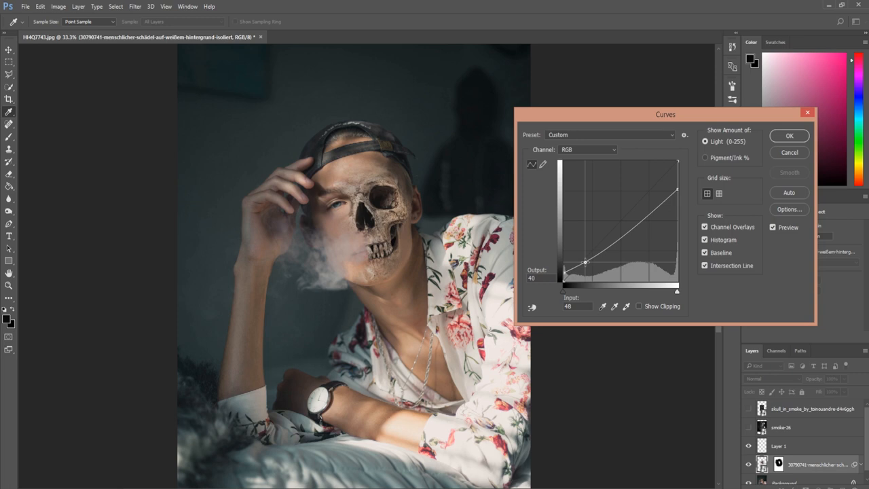
{"action": "left_click_drag", "start_coordinate": [584, 264], "coordinate": [584, 261]}
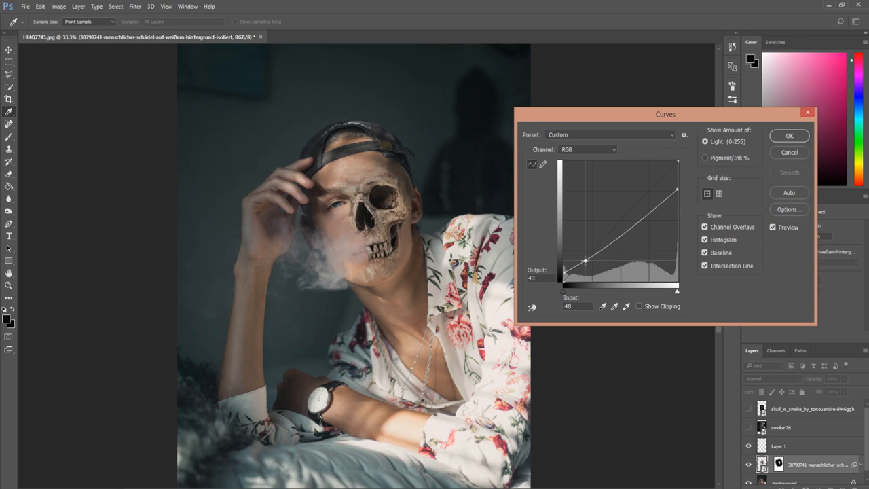
{"action": "left_click_drag", "start_coordinate": [584, 263], "coordinate": [584, 254]}
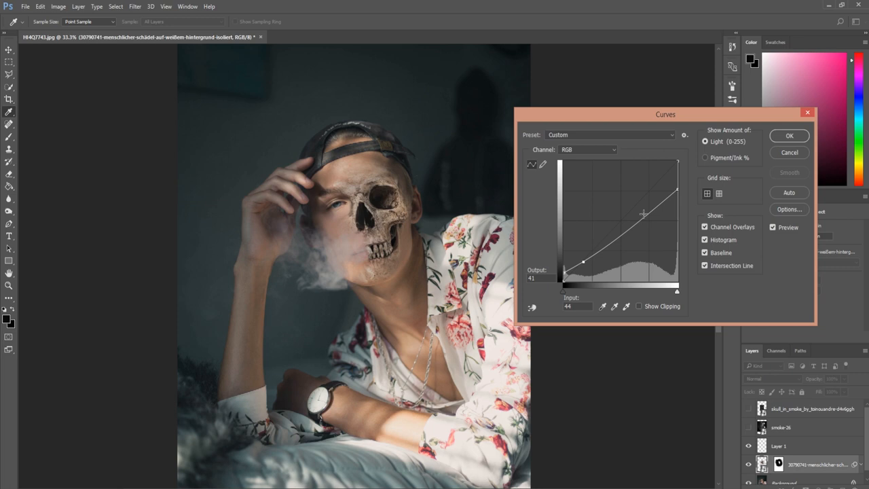
{"action": "left_click", "coordinate": [587, 150]}
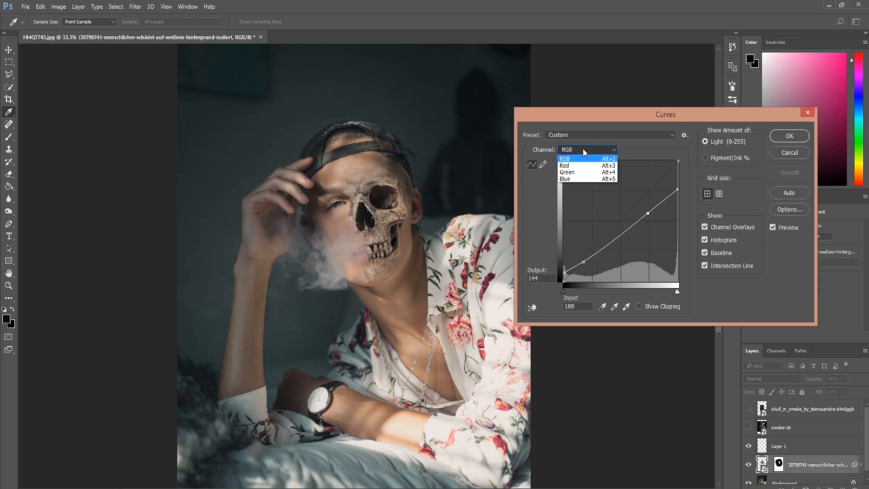
{"action": "mouse_move", "coordinate": [577, 171]}
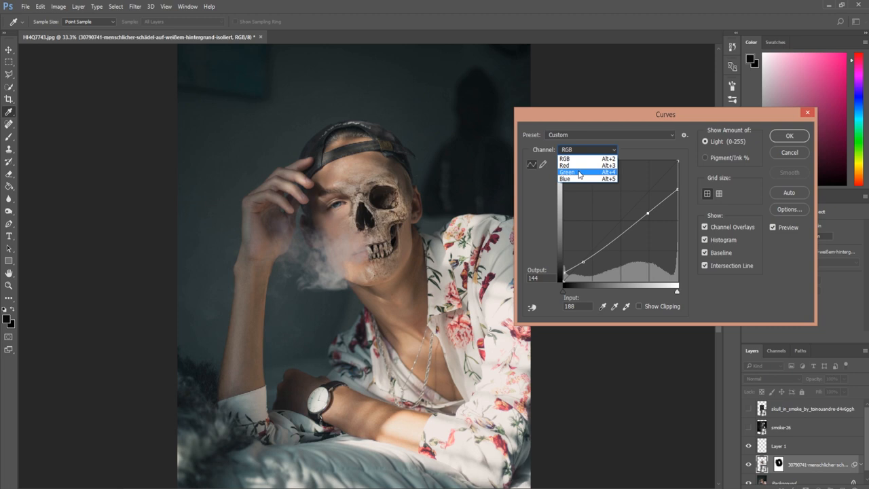
Step: Lower the Green channel's highlight end and shift its shadow end slightly
{"action": "left_click", "coordinate": [567, 171]}
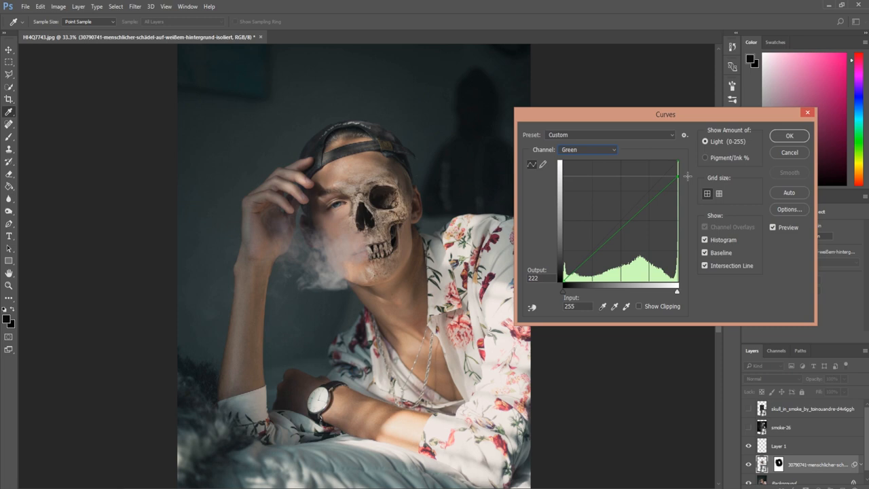
{"action": "left_click_drag", "start_coordinate": [676, 178], "coordinate": [676, 162]}
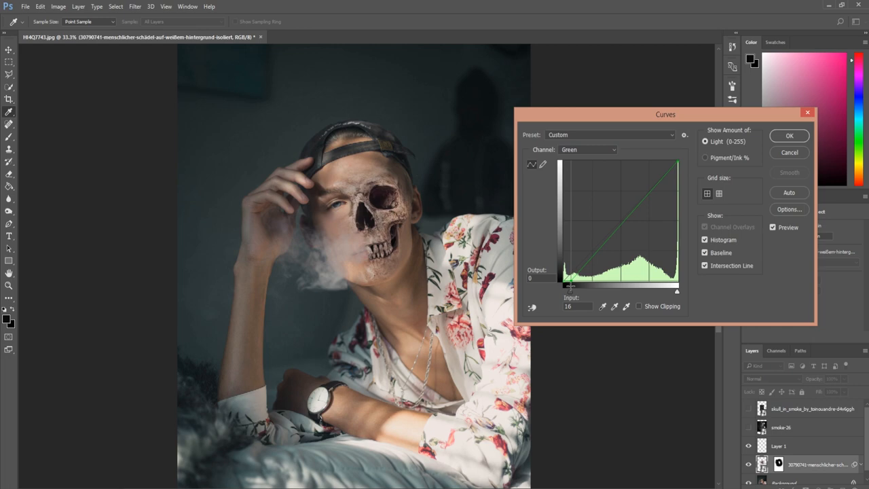
{"action": "left_click_drag", "start_coordinate": [570, 284], "coordinate": [565, 284]}
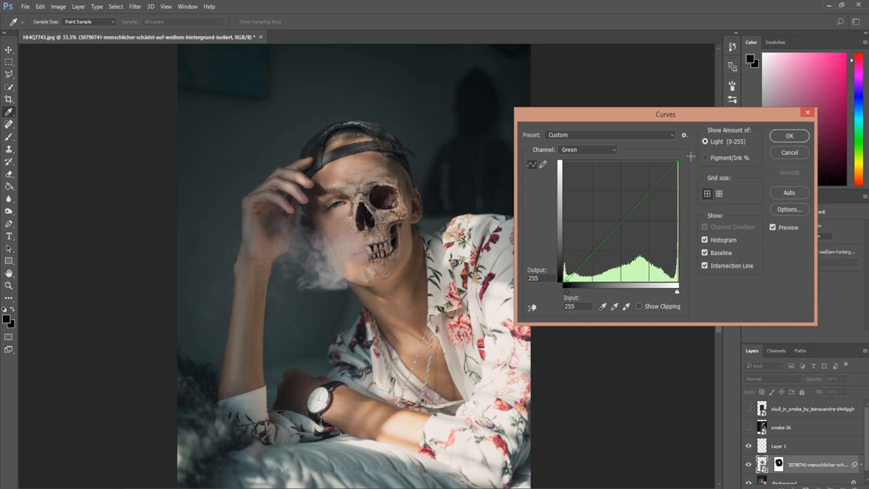
{"action": "left_click", "coordinate": [587, 149]}
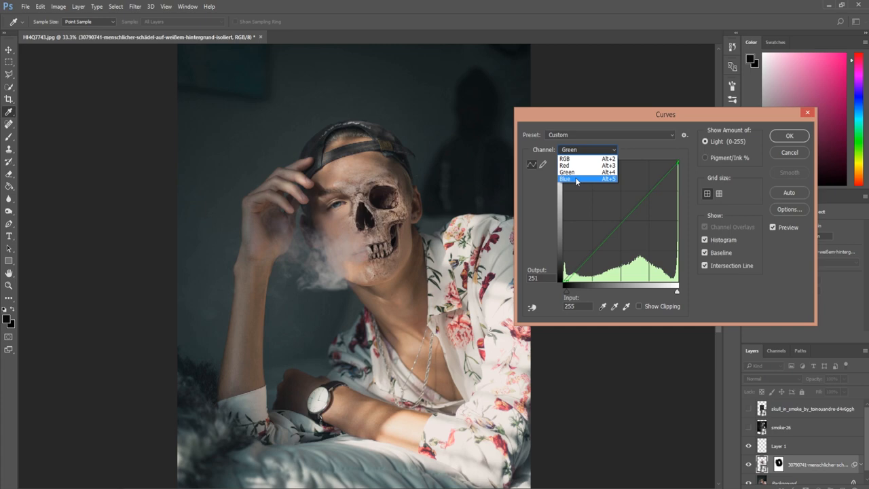
Step: Lower the Blue and Red highlight ends and shift the red shadow end right
{"action": "left_click", "coordinate": [568, 179]}
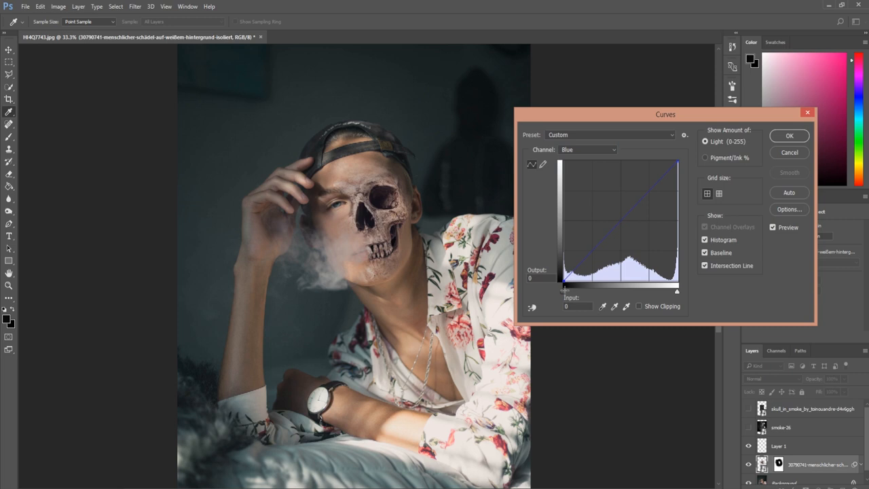
{"action": "left_click_drag", "start_coordinate": [676, 164], "coordinate": [676, 167]}
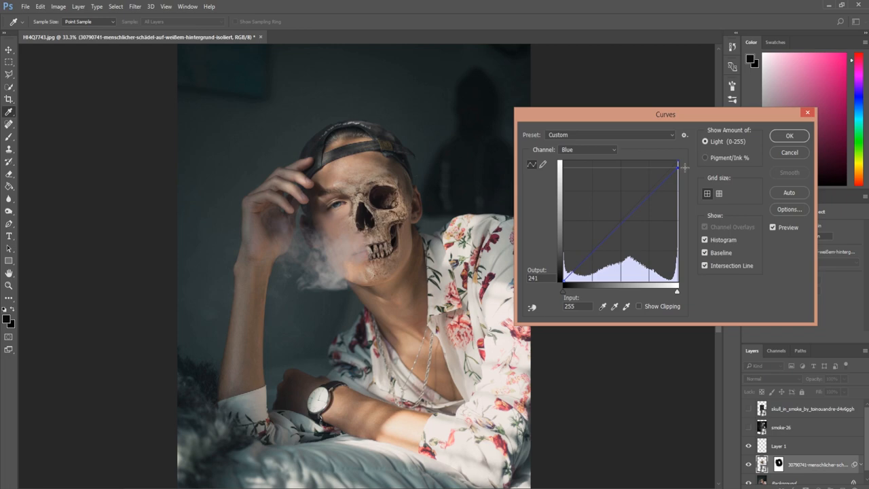
{"action": "left_click", "coordinate": [586, 150]}
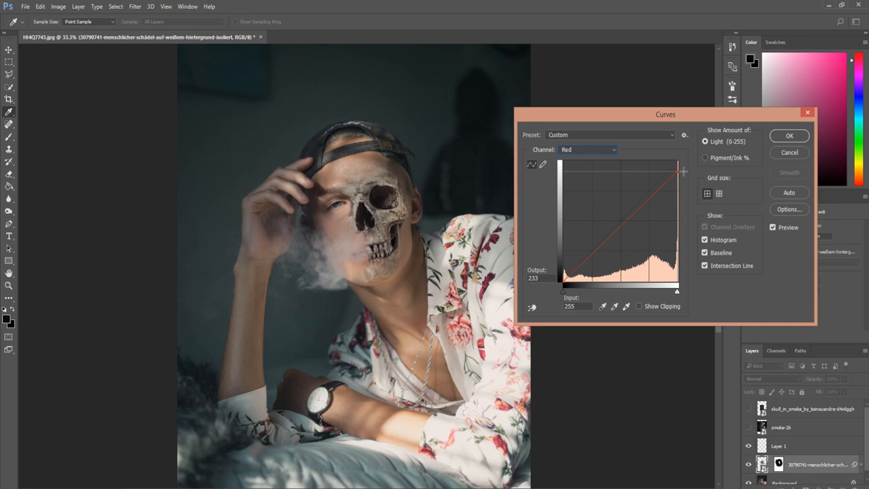
{"action": "left_click_drag", "start_coordinate": [678, 171], "coordinate": [678, 166]}
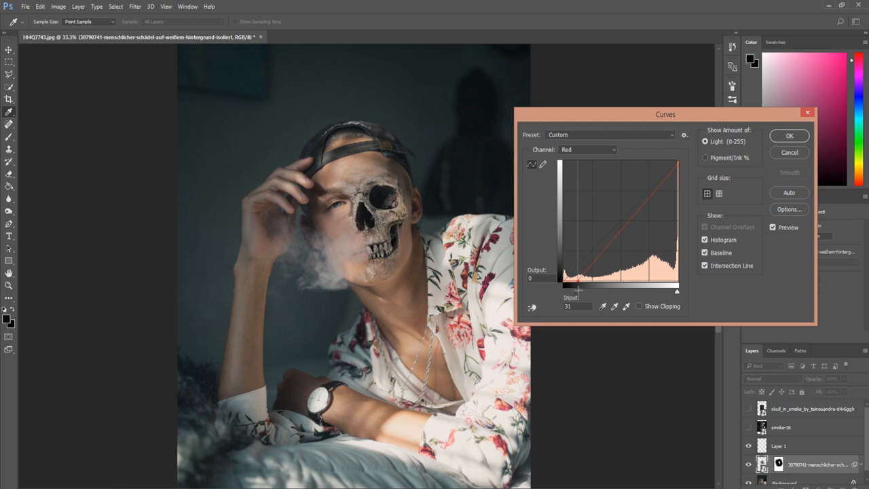
{"action": "left_click_drag", "start_coordinate": [578, 278], "coordinate": [563, 278]}
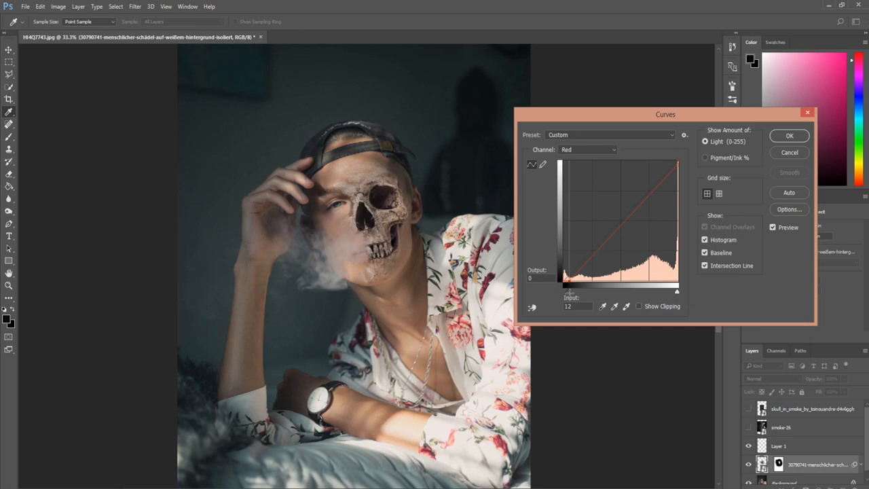
Step: Lift the Blue channel's shadow tones and apply the curves to warm the skull
{"action": "left_click", "coordinate": [587, 149]}
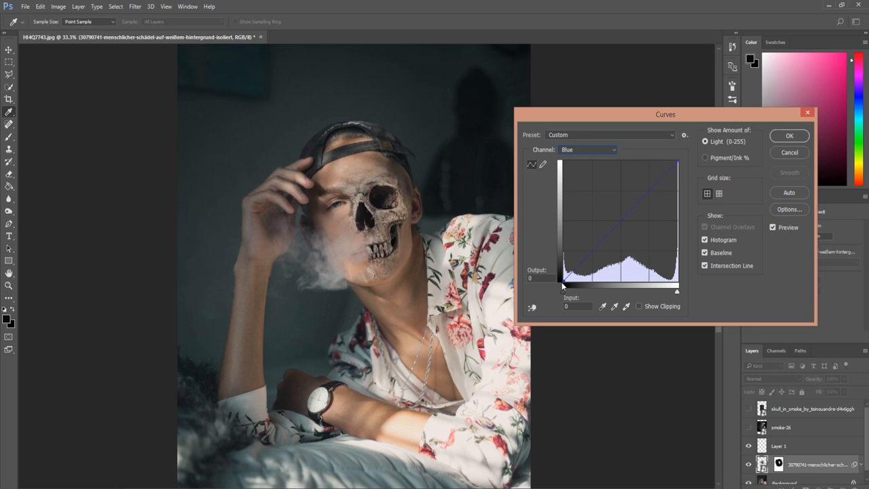
{"action": "left_click_drag", "start_coordinate": [559, 283], "coordinate": [576, 265]}
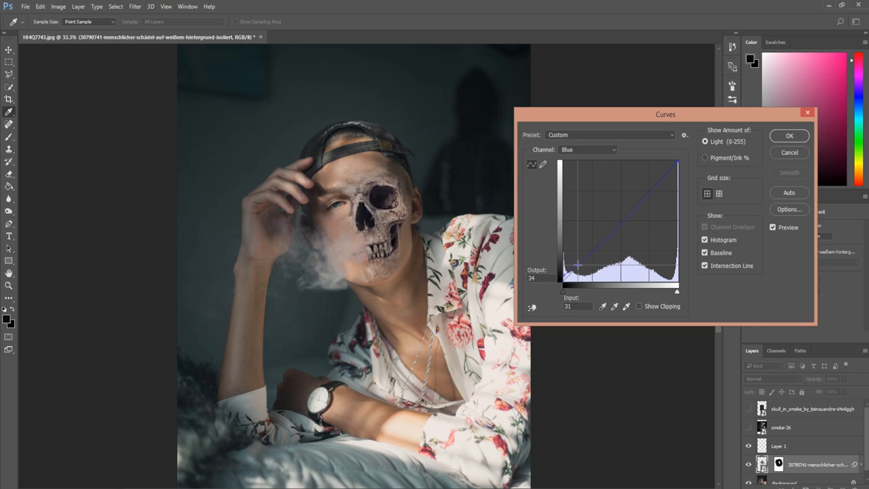
{"action": "left_click_drag", "start_coordinate": [579, 265], "coordinate": [575, 263]}
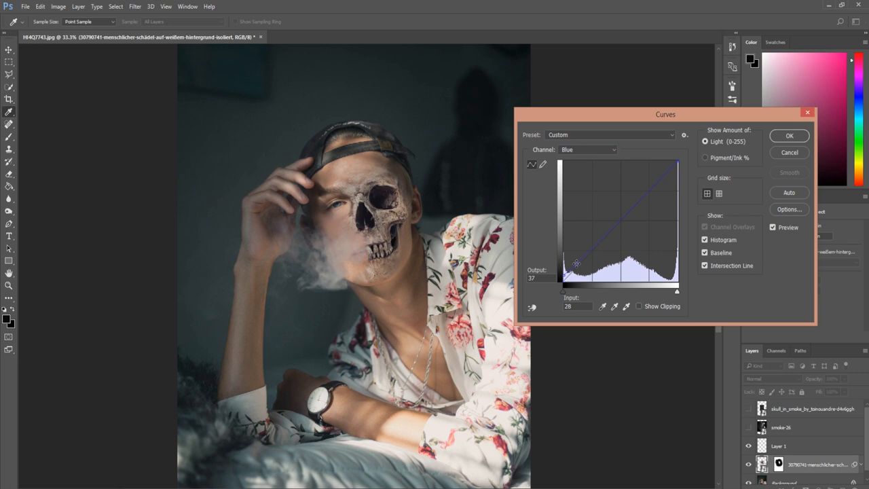
{"action": "left_click", "coordinate": [586, 150]}
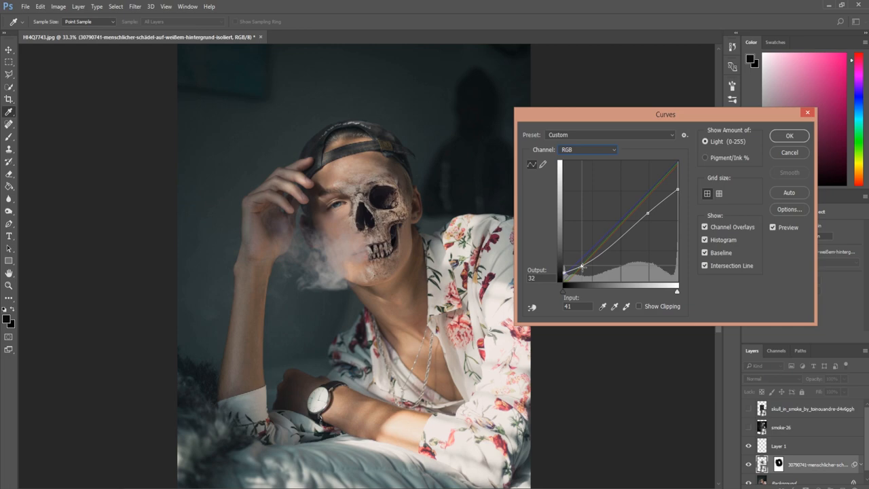
{"action": "left_click", "coordinate": [789, 136]}
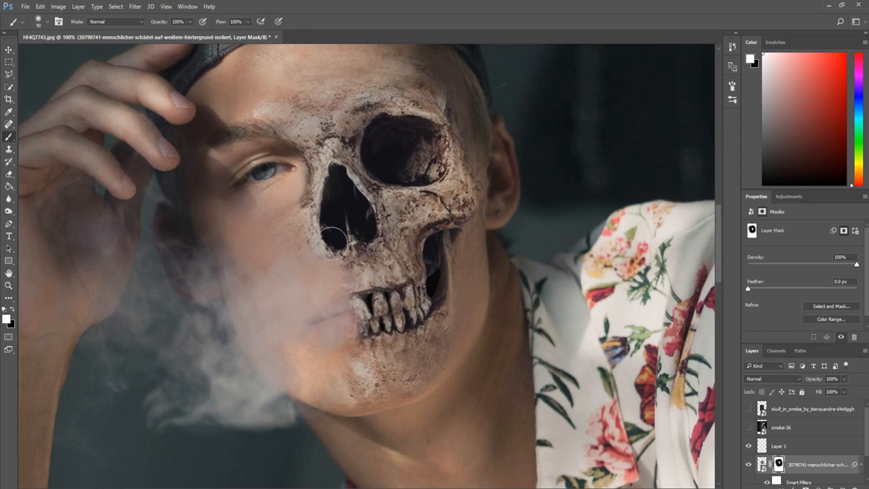
Step: Paint the skull layer mask with a soft black brush to fade its hard edge into the face
{"action": "left_click_drag", "start_coordinate": [333, 245], "coordinate": [332, 218]}
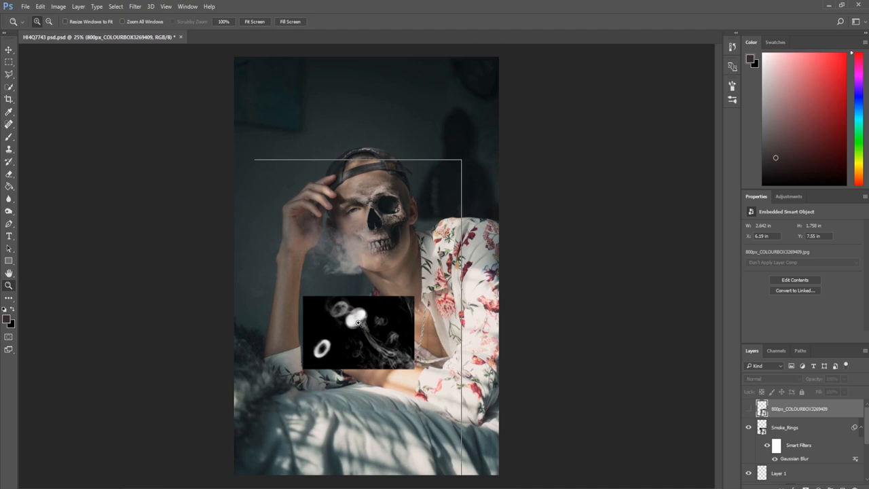
Step: Set the Smoke_Rings layer to Screen and move the rings just in front of the man's mouth
{"action": "left_click", "coordinate": [773, 378]}
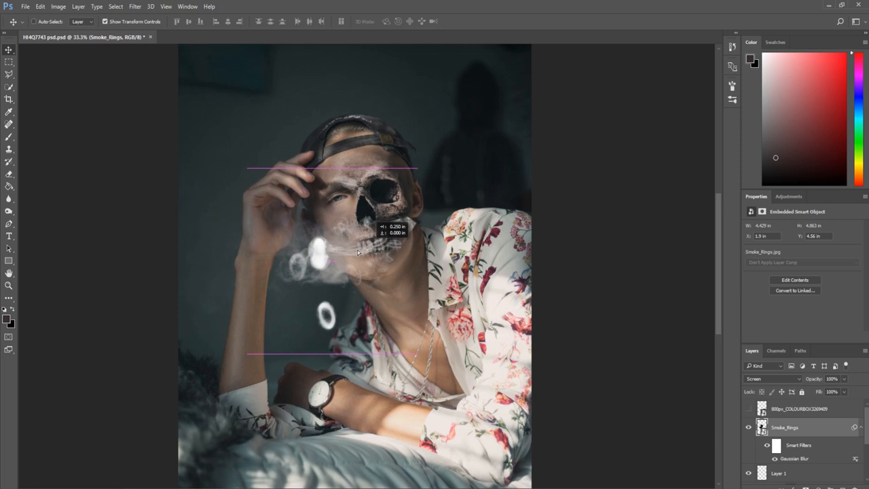
{"action": "left_click_drag", "start_coordinate": [356, 255], "coordinate": [318, 267]}
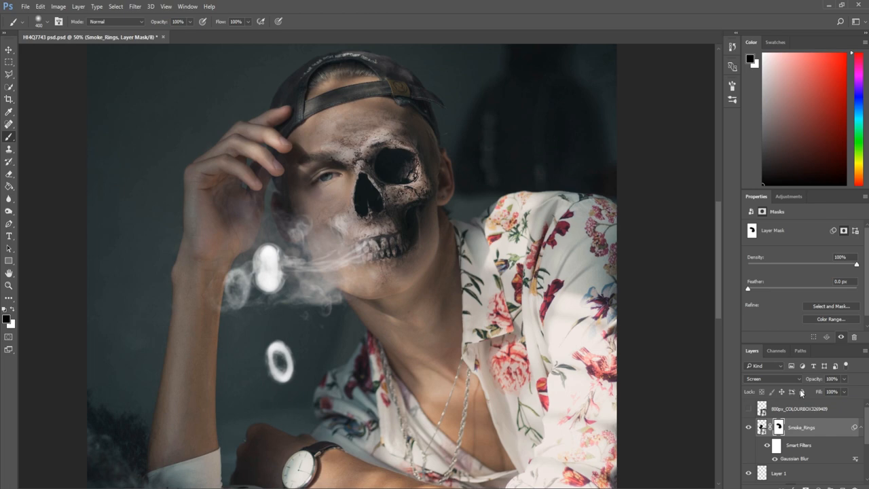
Step: Mask away the unwanted rings on Smoke_Rings, leaving a faint single ring below the mouth
{"action": "left_click", "coordinate": [762, 427]}
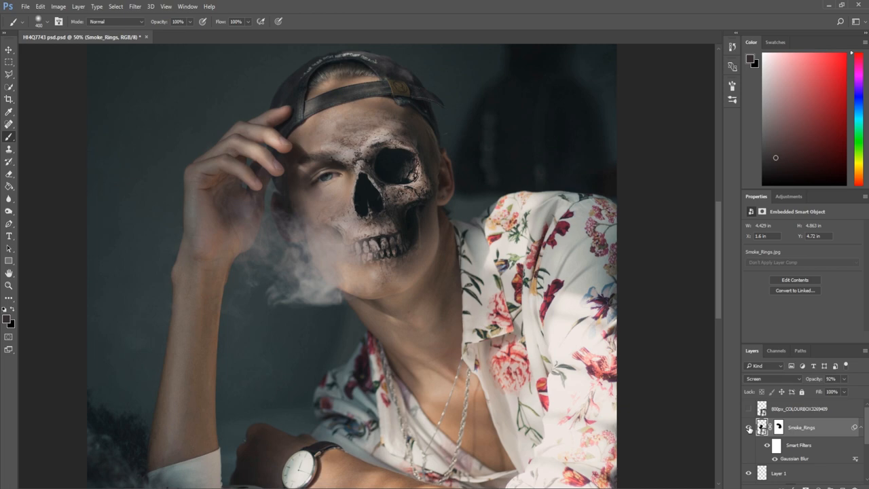
{"action": "left_click_drag", "start_coordinate": [845, 391], "coordinate": [827, 391]}
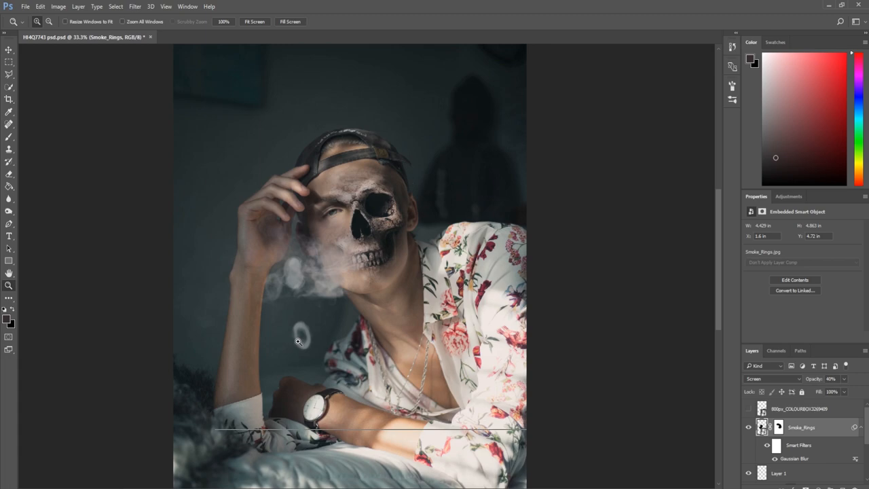
Step: Apply a Gaussian Blur to the Smoke_Rings smart object so the rings look softer
{"action": "left_click", "coordinate": [135, 5]}
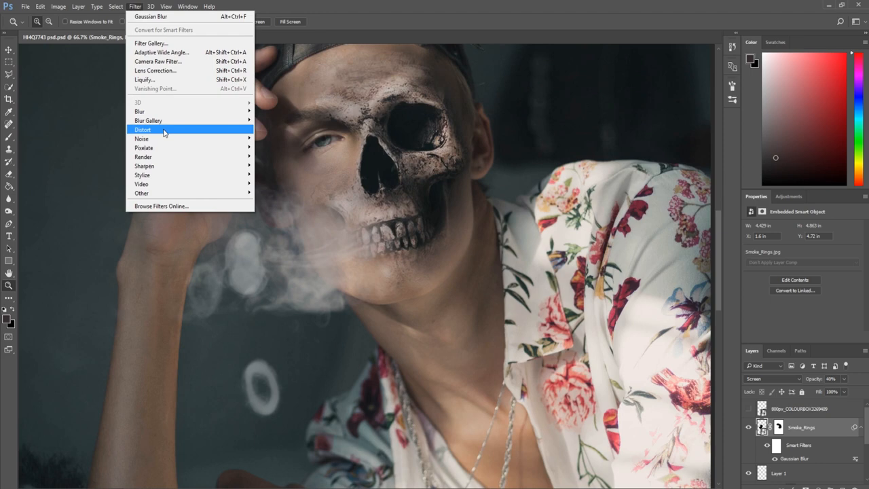
{"action": "left_click", "coordinate": [150, 16]}
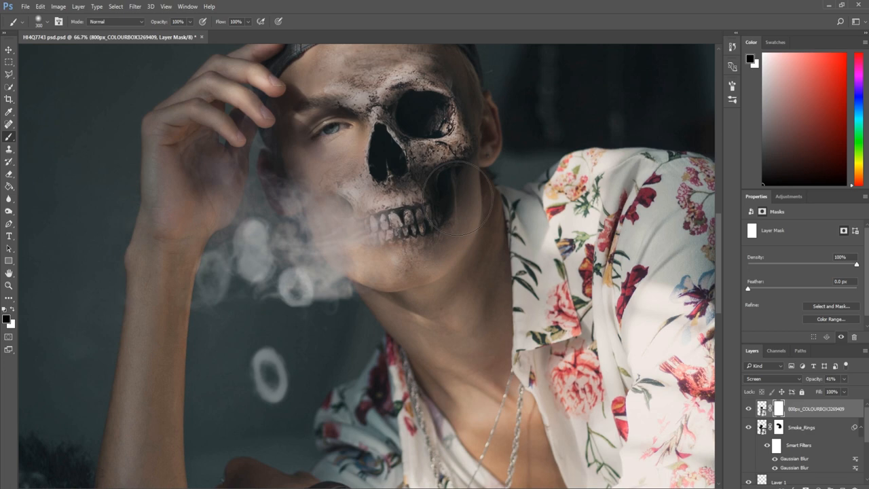
Step: Apply a Gaussian Blur to the second smoke smart object to soften its rings
{"action": "left_click", "coordinate": [135, 5]}
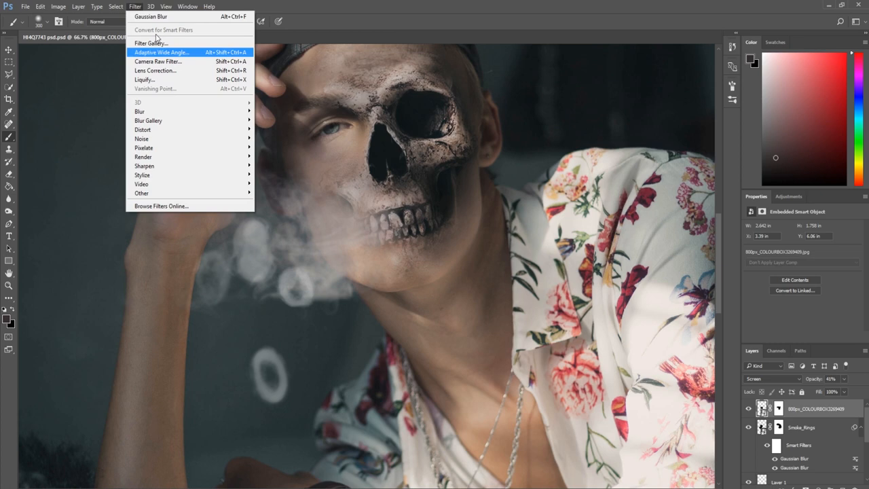
{"action": "left_click", "coordinate": [150, 16]}
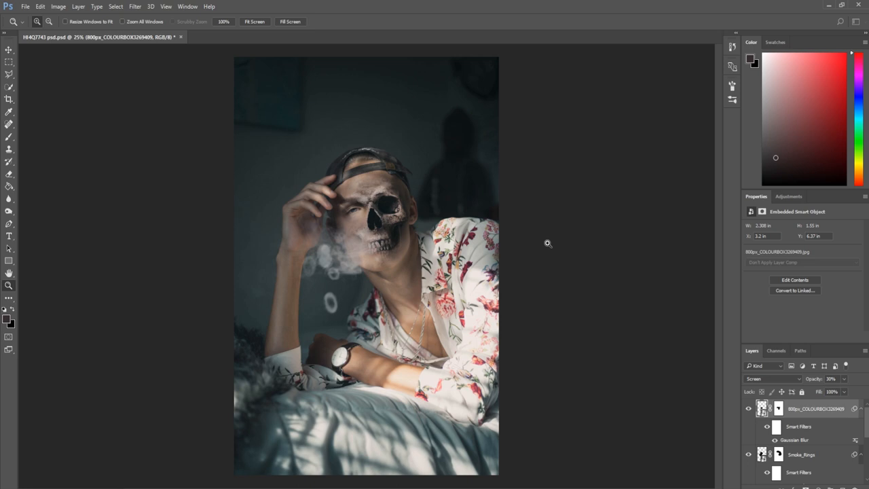
{"action": "mouse_move", "coordinate": [427, 120]}
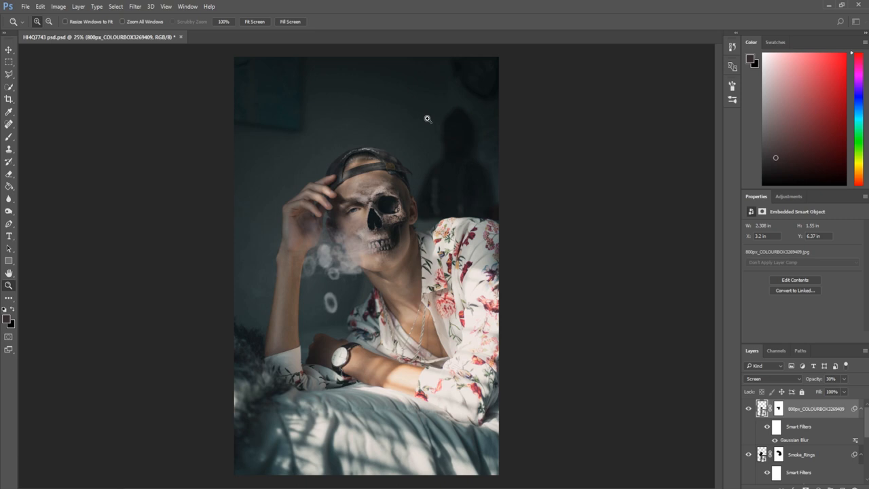
{"action": "mouse_move", "coordinate": [492, 212]}
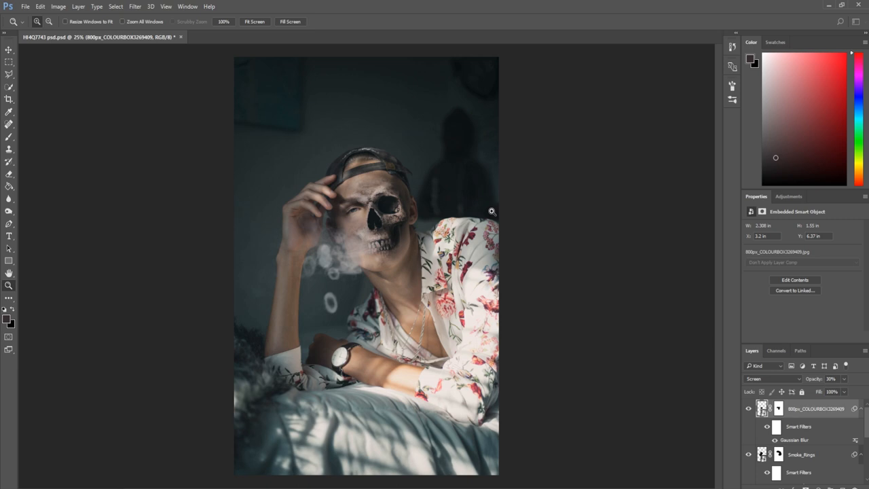